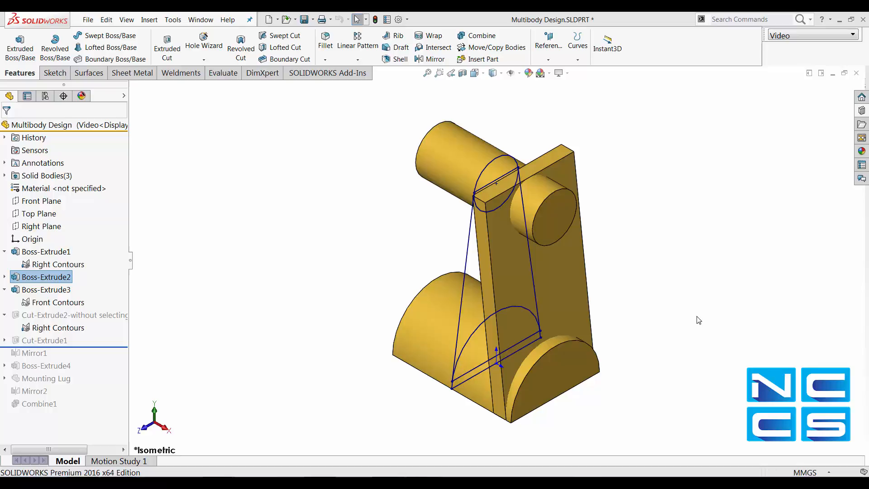
{"action": "mouse_move", "coordinate": [52, 284]}
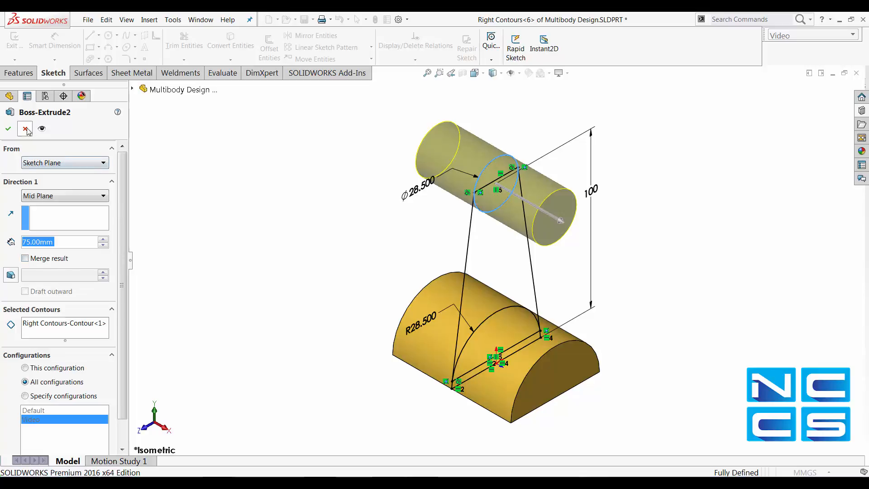
{"action": "mouse_move", "coordinate": [25, 128]}
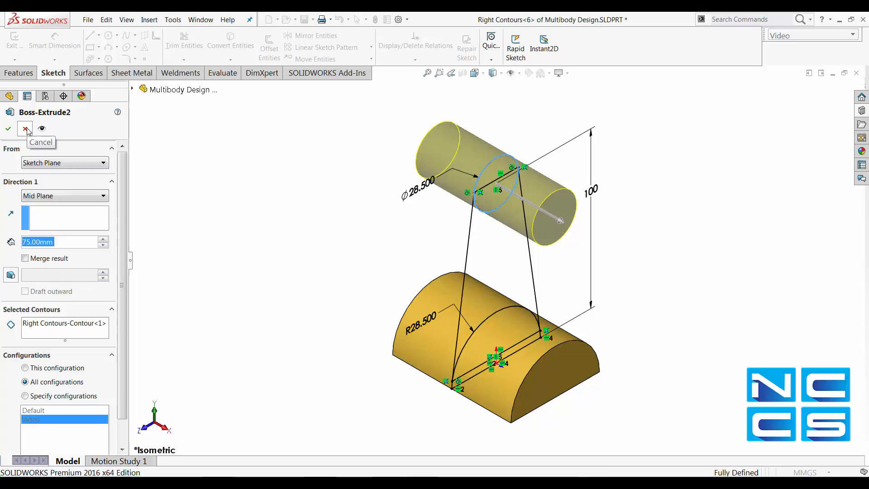
{"action": "mouse_move", "coordinate": [24, 128]}
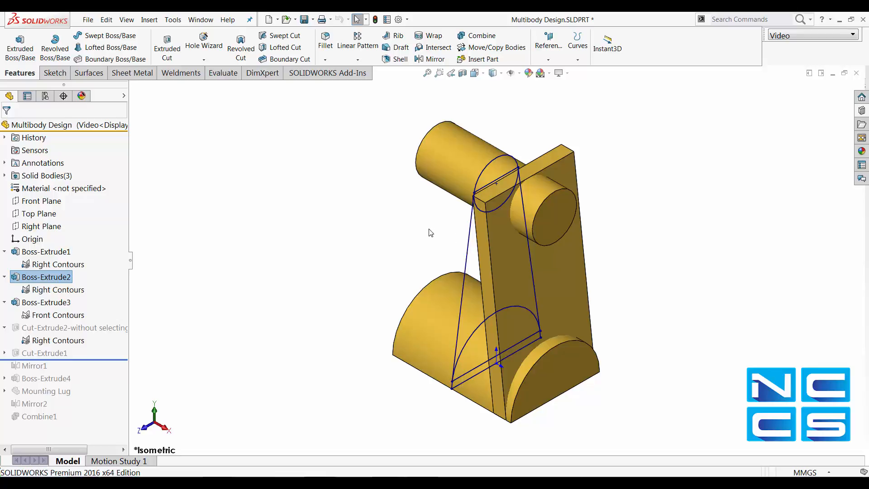
{"action": "mouse_move", "coordinate": [436, 205]}
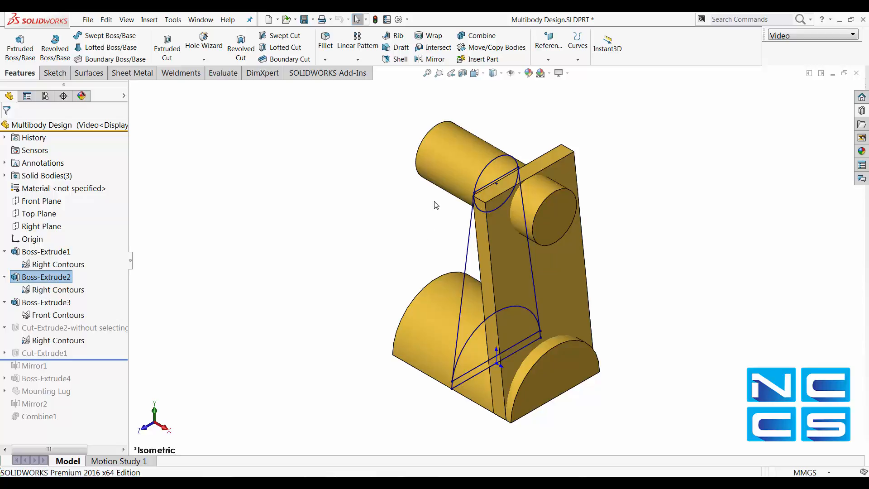
{"action": "mouse_move", "coordinate": [446, 166]}
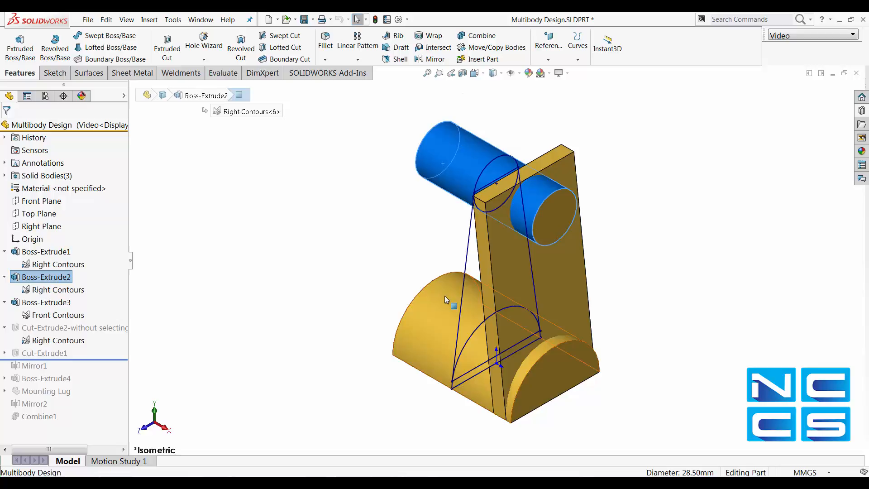
Step: Edit Boss-Extrude2 so the cylinder merges into the part
{"action": "left_click", "coordinate": [46, 252]}
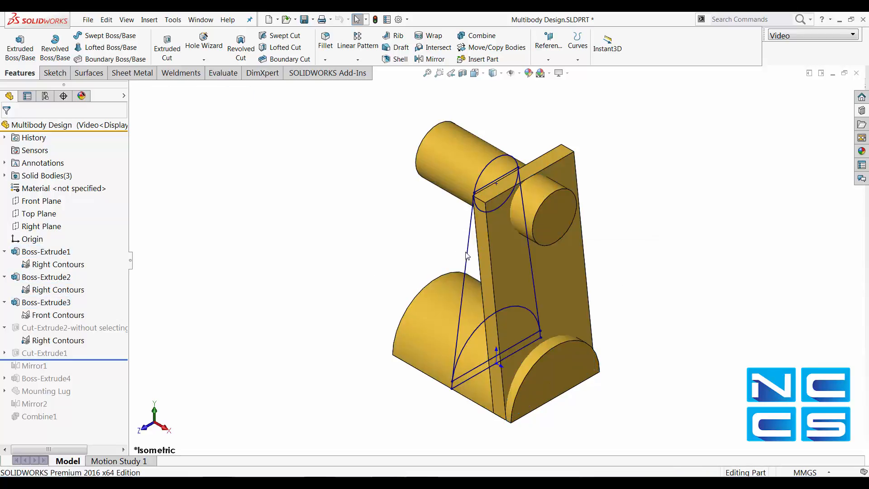
{"action": "left_click", "coordinate": [59, 264]}
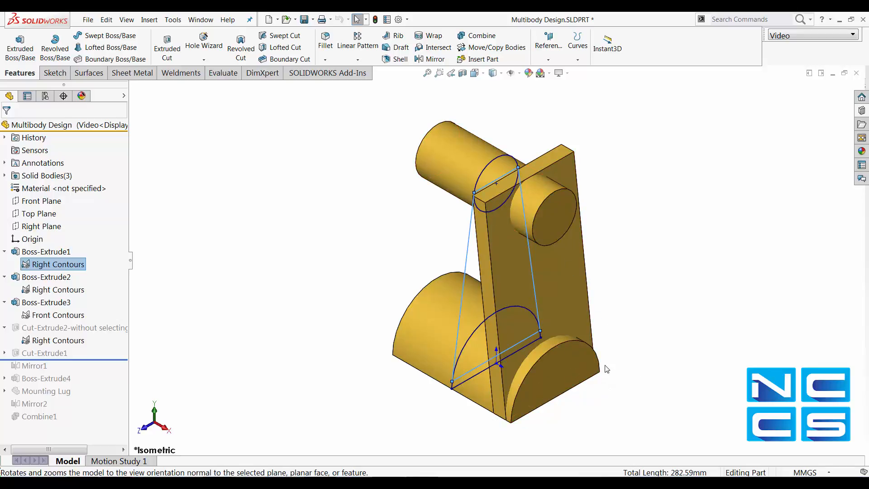
{"action": "left_click", "coordinate": [48, 251]}
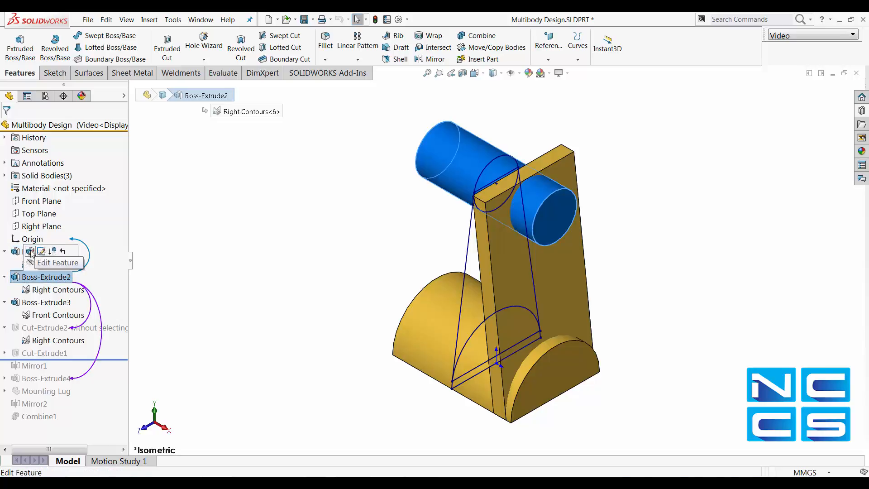
{"action": "left_click", "coordinate": [30, 251]}
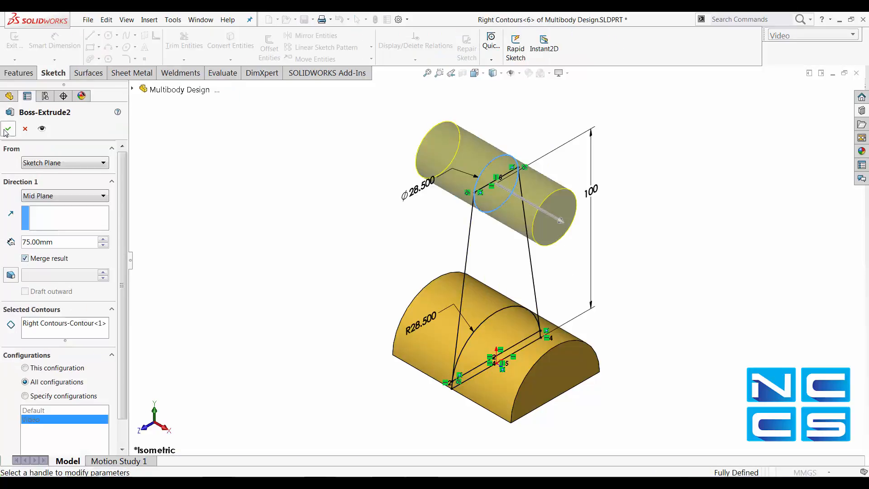
{"action": "left_click", "coordinate": [8, 128]}
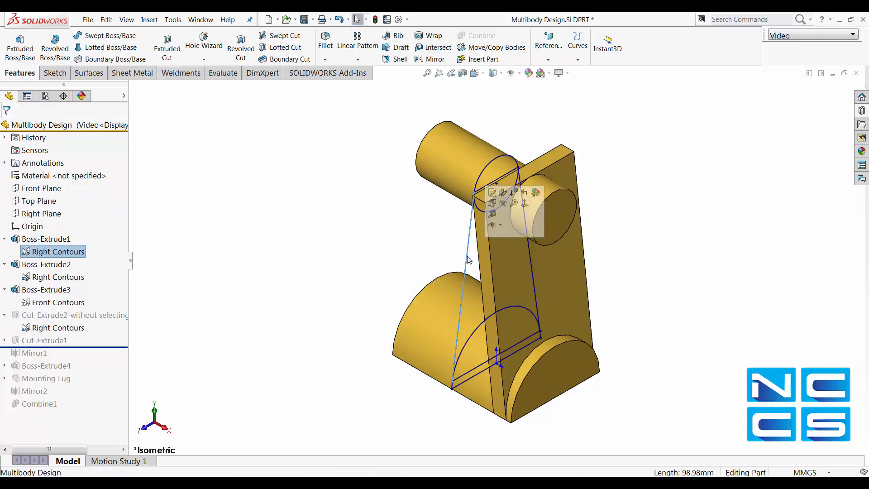
Step: Cut through all outside the Right Contours trapezoid sketch, with Flip side to cut enabled
{"action": "left_click", "coordinate": [166, 44]}
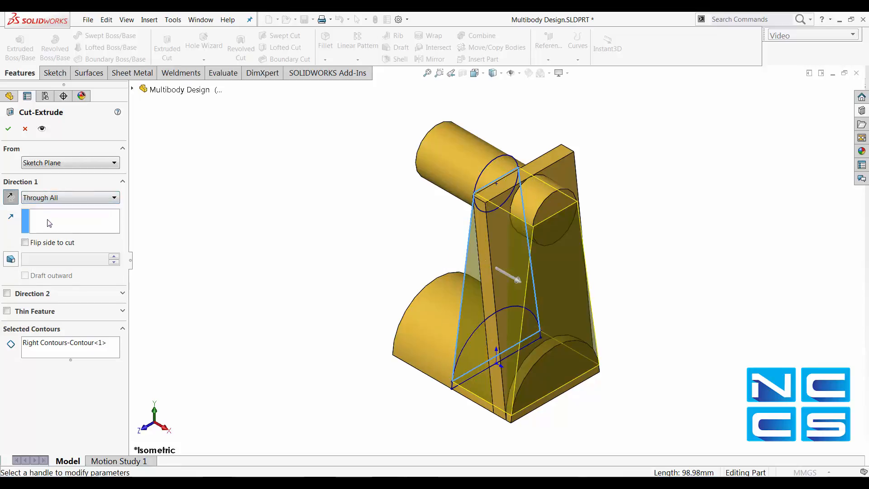
{"action": "left_click", "coordinate": [25, 243]}
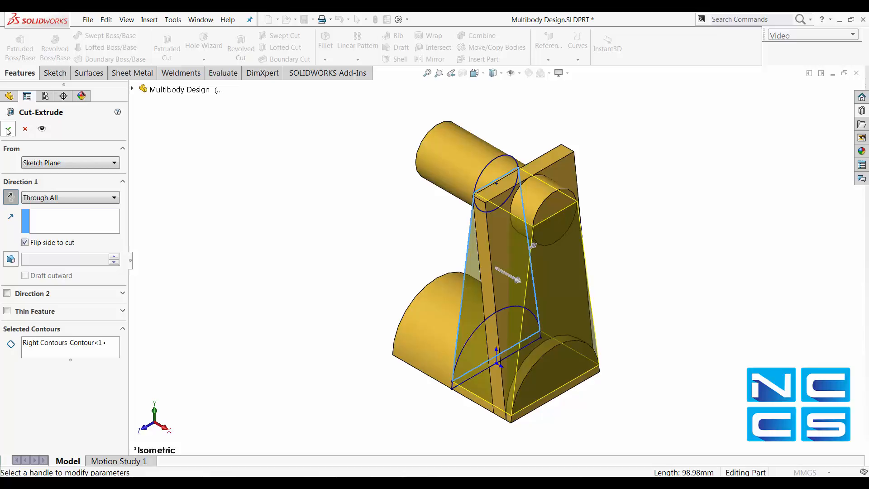
{"action": "left_click", "coordinate": [8, 128]}
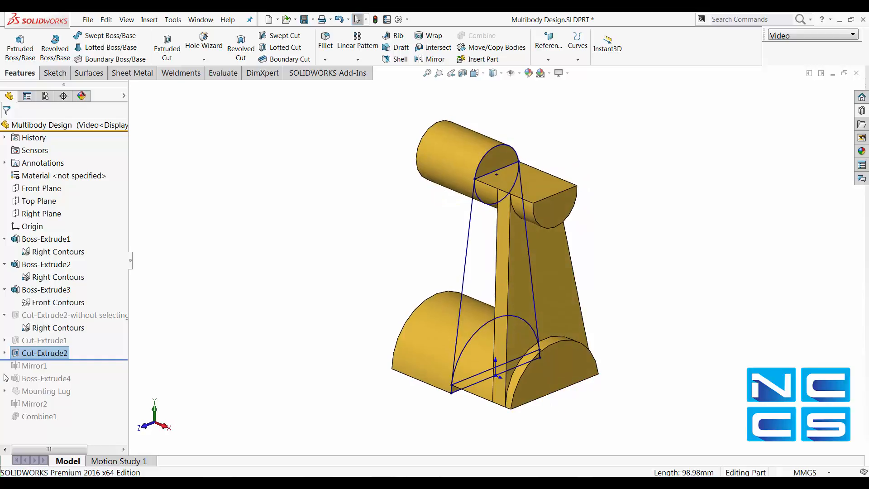
Step: Delete the trapezoidal Cut-Extrude2 from the feature tree
{"action": "left_click", "coordinate": [57, 328]}
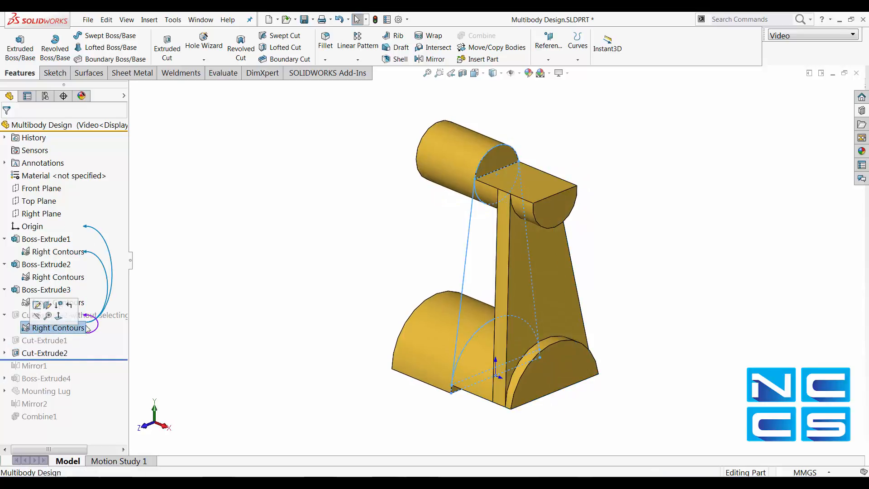
{"action": "left_click", "coordinate": [60, 327]}
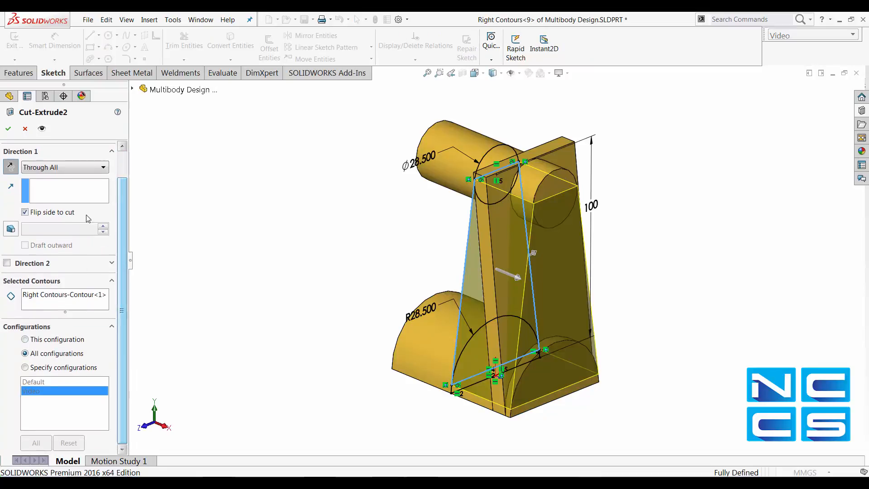
{"action": "left_click", "coordinate": [8, 128]}
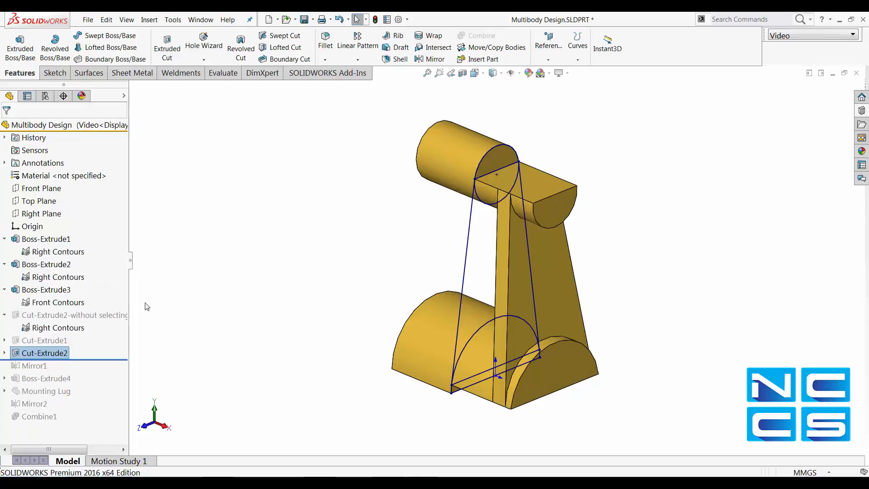
{"action": "right_click", "coordinate": [44, 352]}
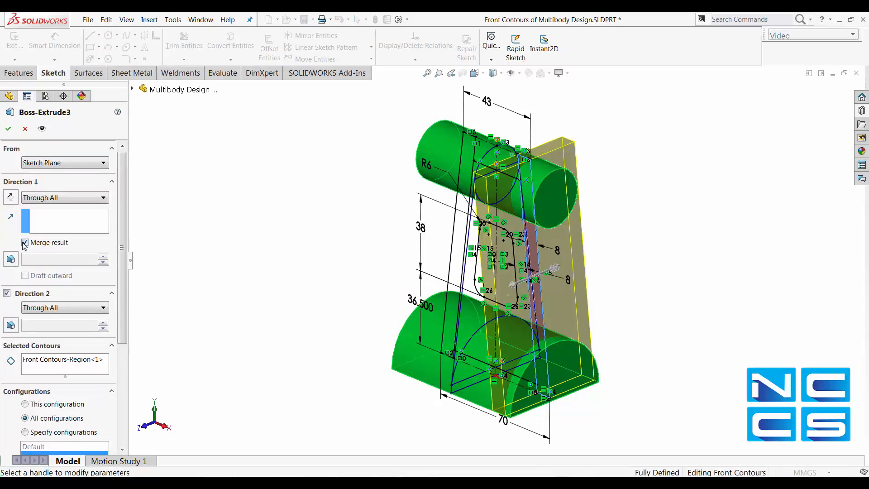
{"action": "left_click", "coordinate": [8, 128]}
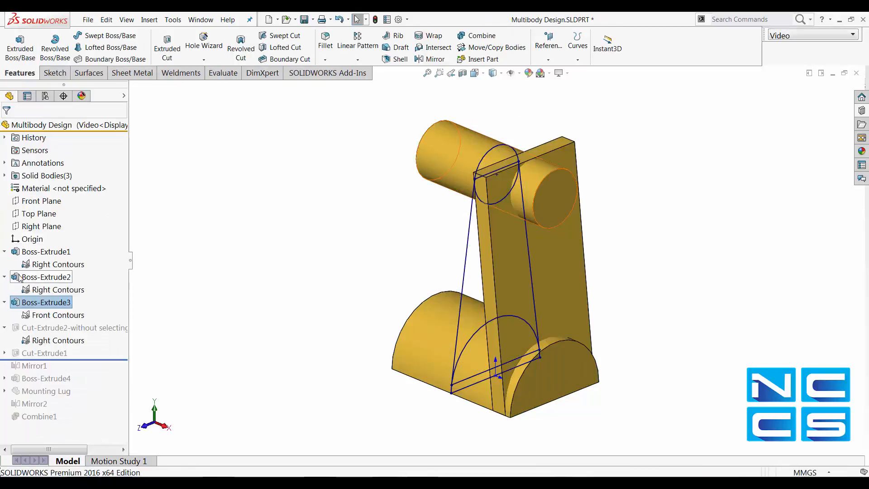
Step: Uncheck Merge result on Boss-Extrude2 so the cylinder stays a separate body
{"action": "double_click", "coordinate": [45, 276]}
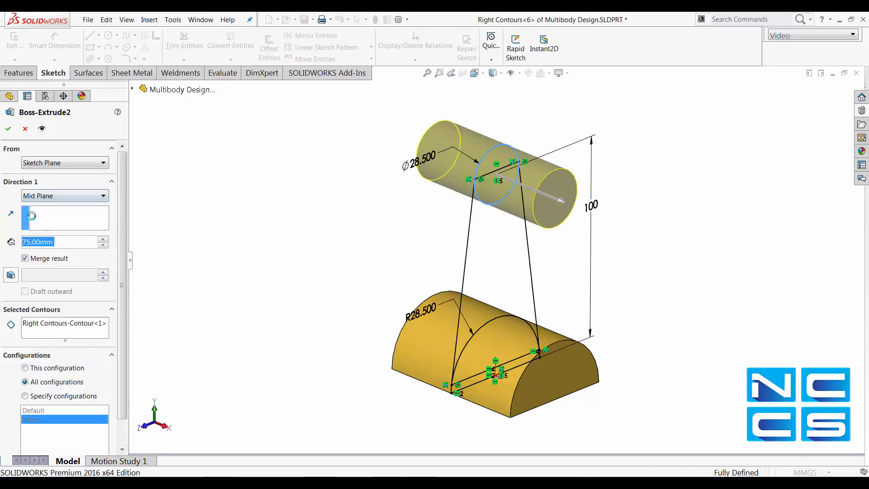
{"action": "left_click", "coordinate": [24, 258]}
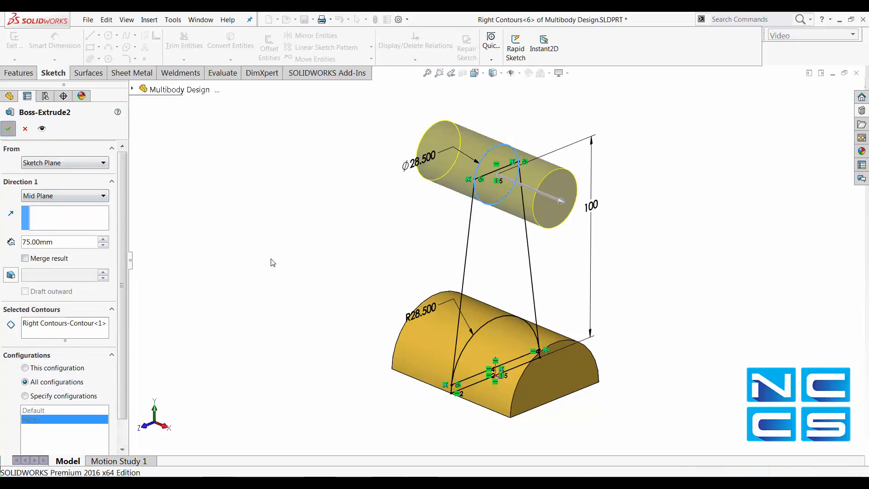
{"action": "left_click", "coordinate": [7, 129]}
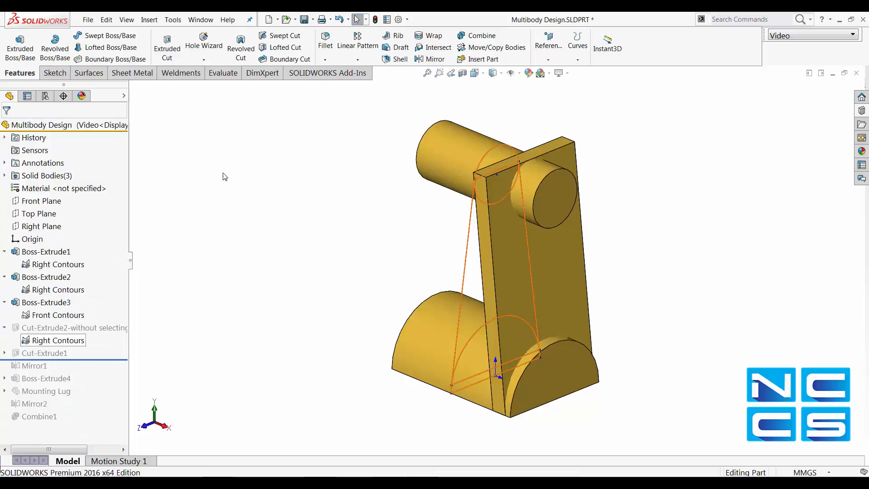
{"action": "left_click", "coordinate": [59, 263]}
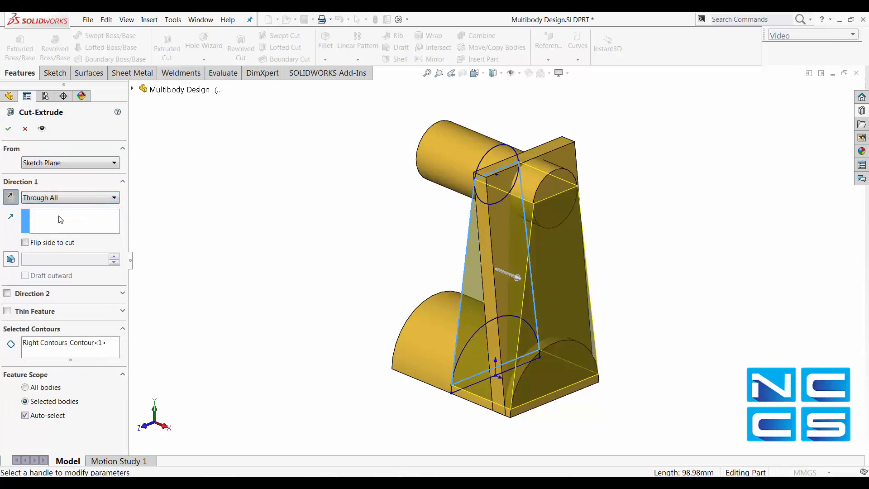
Step: Cut through all outside the sketch, flipped, on the Boss-Extrude3 plate body only
{"action": "left_click", "coordinate": [25, 242]}
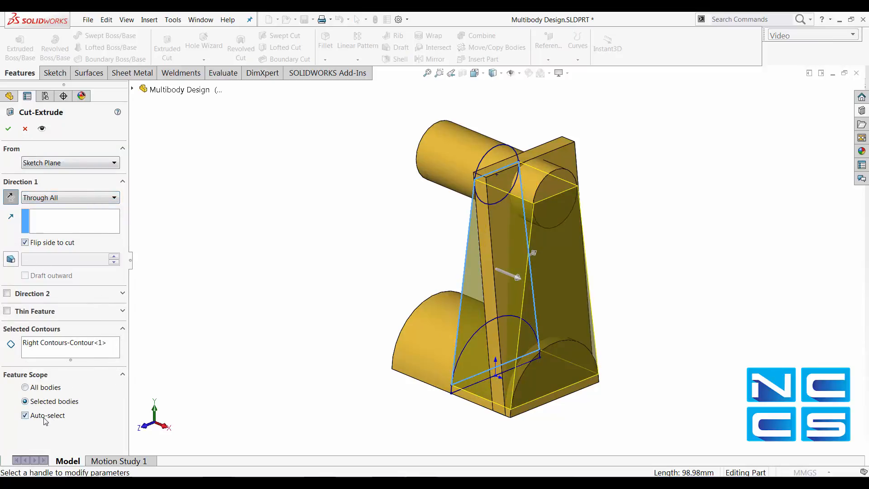
{"action": "left_click", "coordinate": [24, 415]}
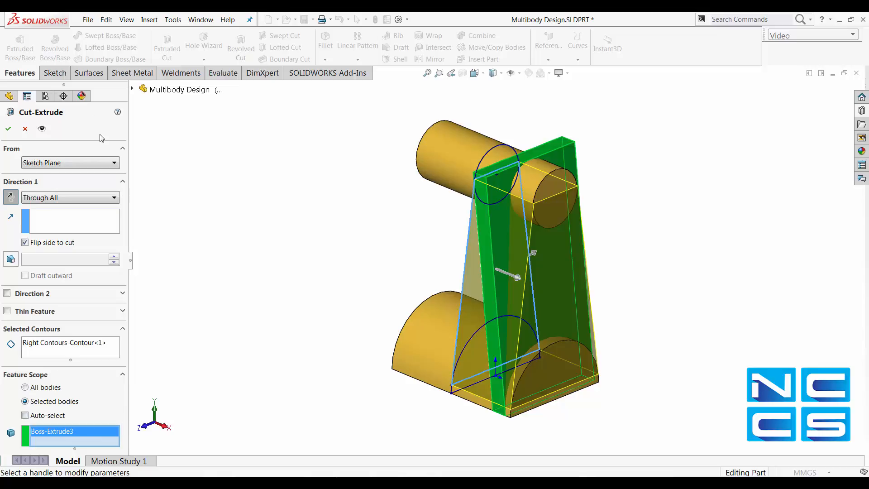
{"action": "mouse_move", "coordinate": [7, 128]}
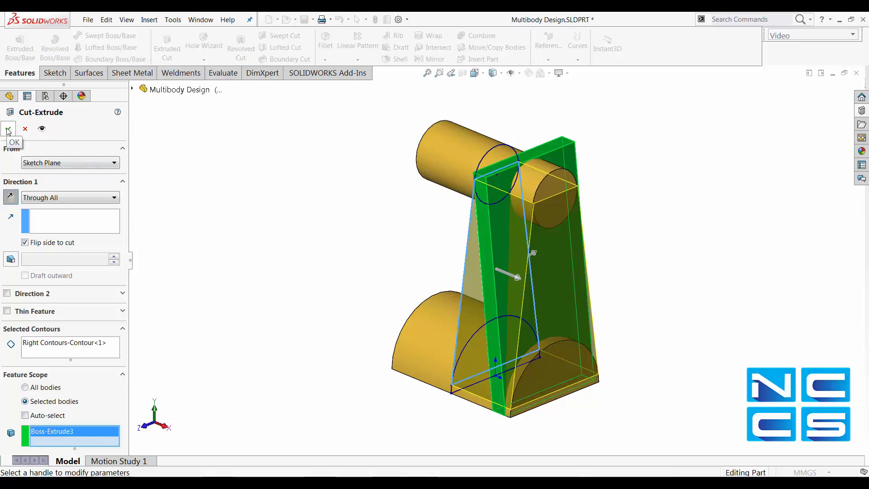
{"action": "left_click", "coordinate": [8, 129]}
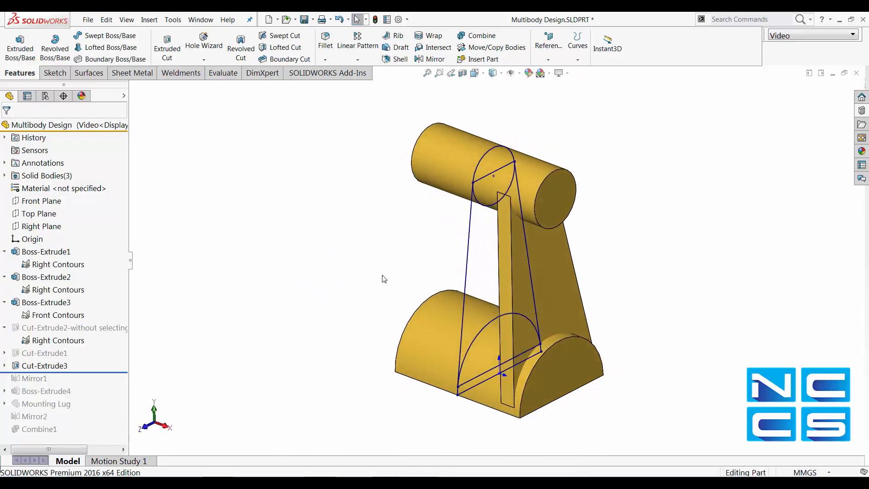
{"action": "left_click", "coordinate": [200, 19]}
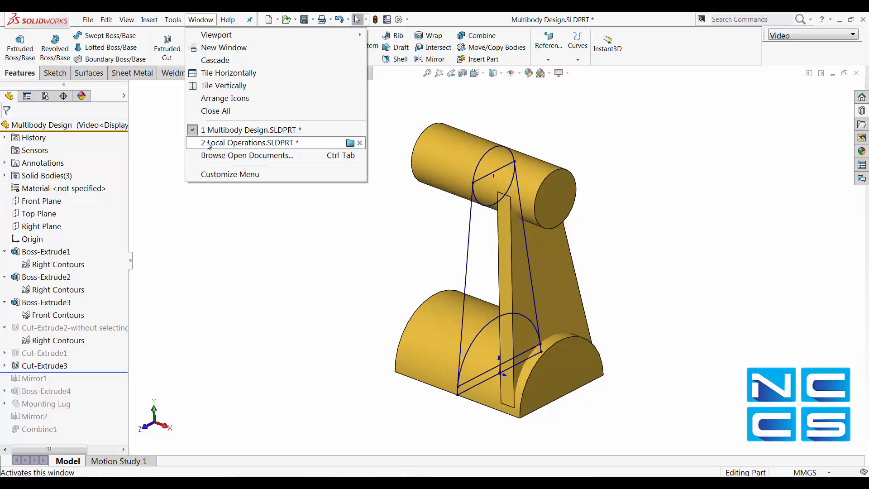
Step: Activate Local Operations.SLDPRT, apply a front-plane section view, then turn it off
{"action": "left_click", "coordinate": [252, 142]}
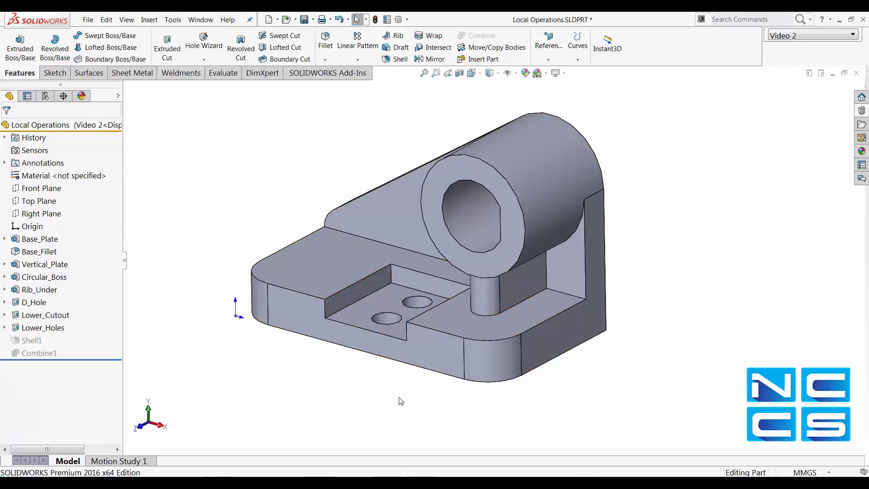
{"action": "left_click", "coordinate": [32, 340]}
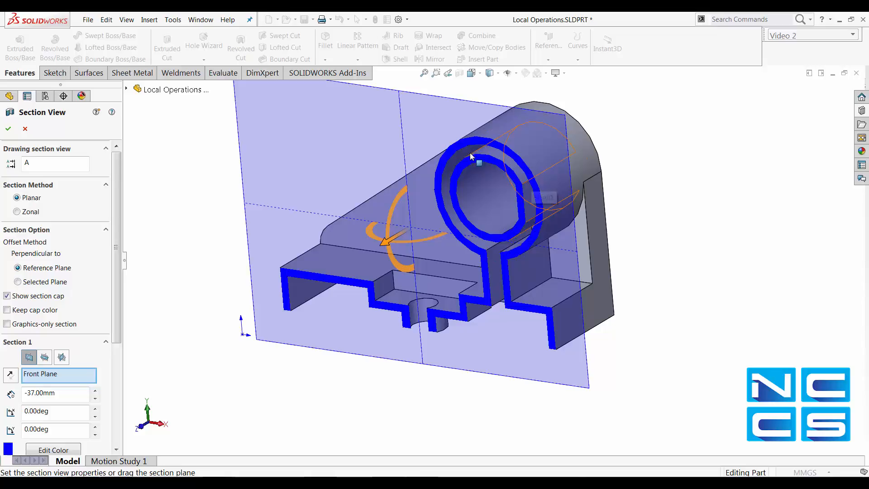
{"action": "left_click", "coordinate": [8, 129]}
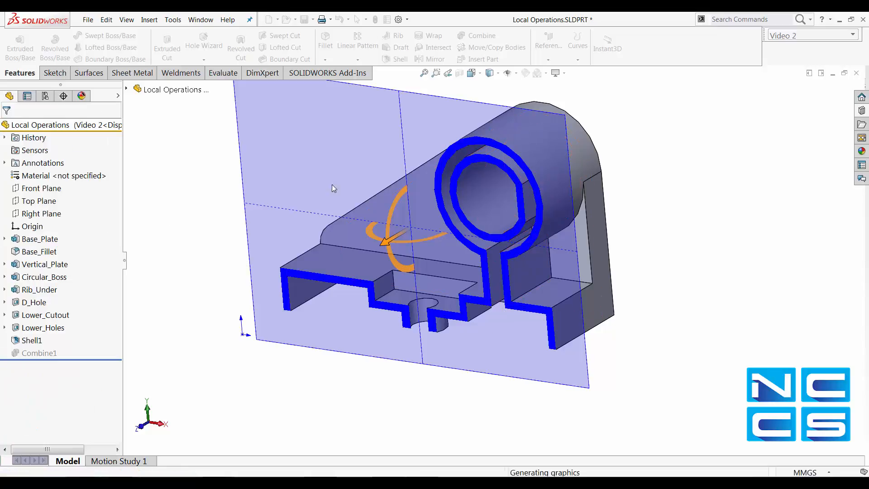
{"action": "left_click", "coordinate": [459, 73]}
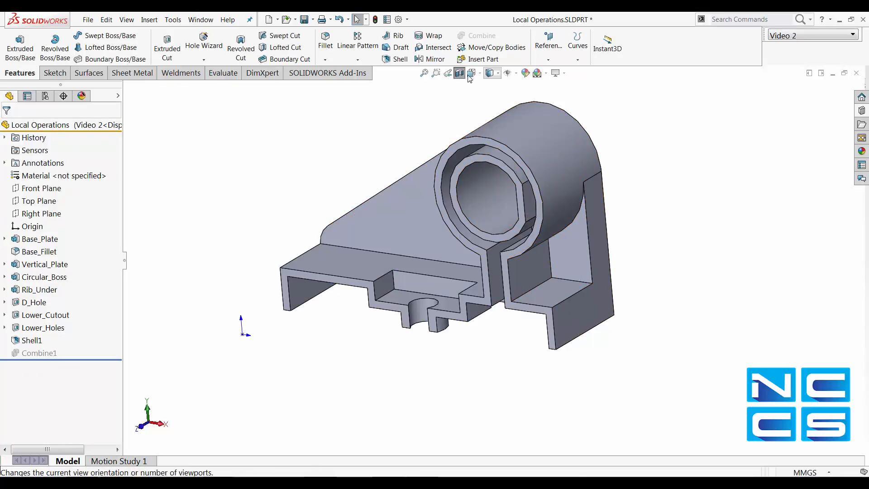
{"action": "mouse_move", "coordinate": [460, 72]}
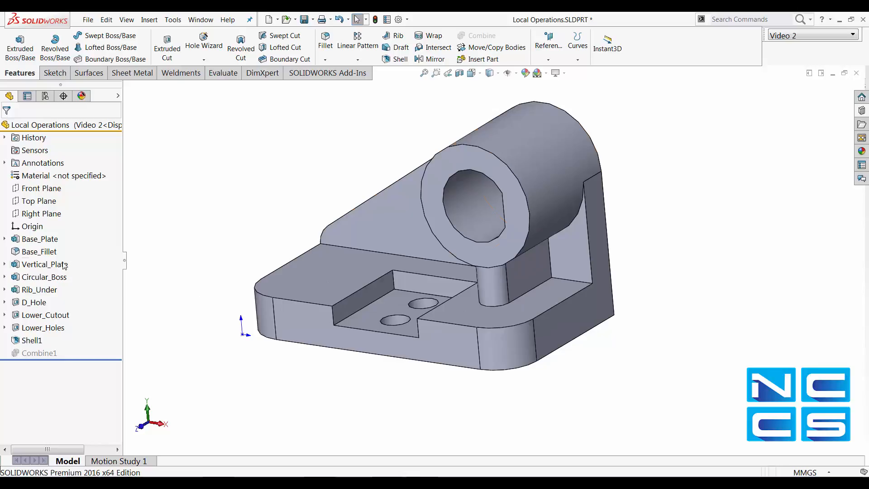
Step: Uncheck Merge result on both the Vertical_Plate and Rib_Under extrusions
{"action": "left_click", "coordinate": [42, 264]}
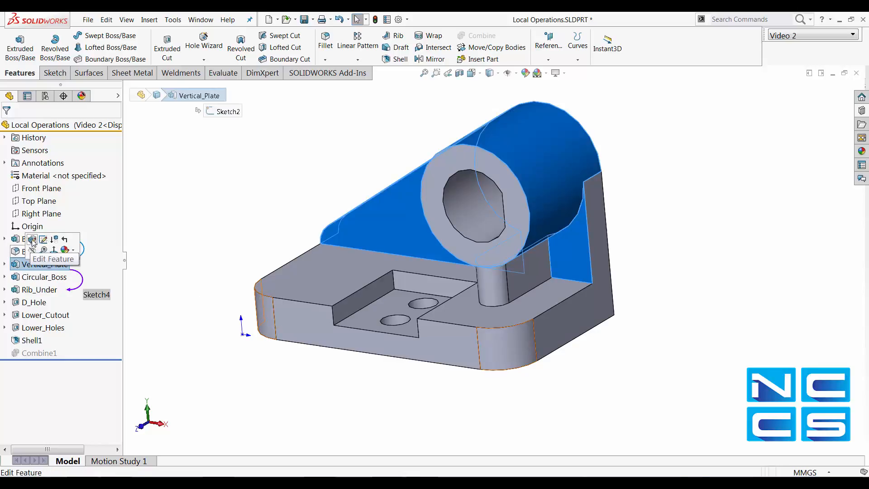
{"action": "left_click", "coordinate": [33, 239]}
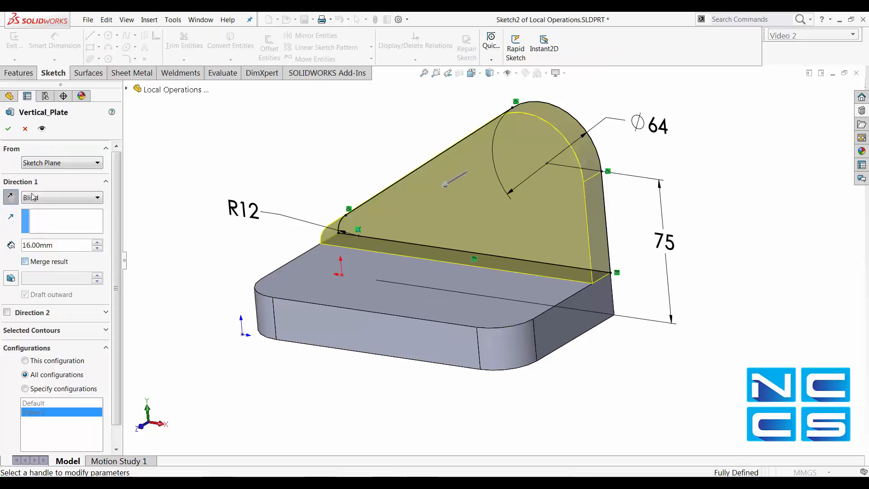
{"action": "left_click", "coordinate": [7, 129]}
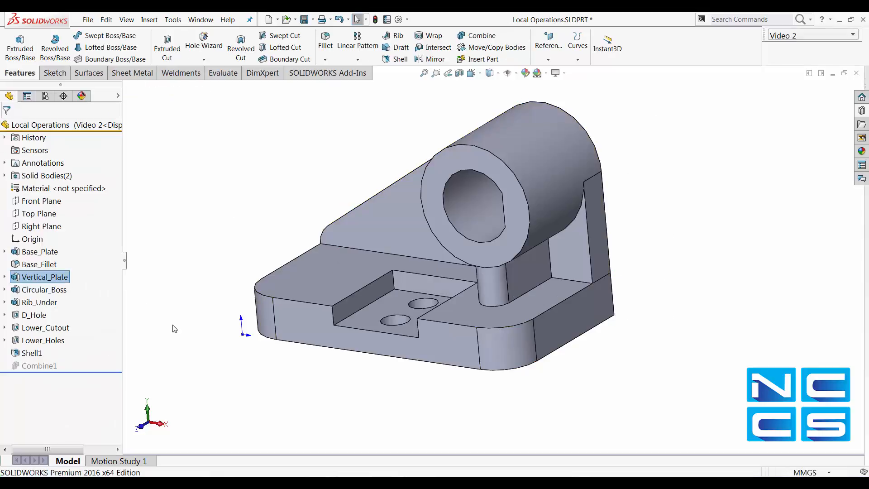
{"action": "left_click", "coordinate": [40, 302]}
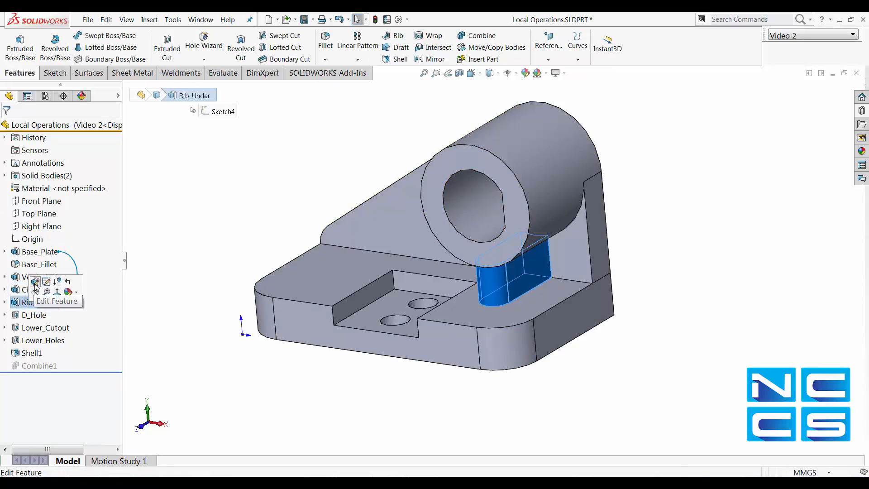
{"action": "left_click", "coordinate": [55, 301]}
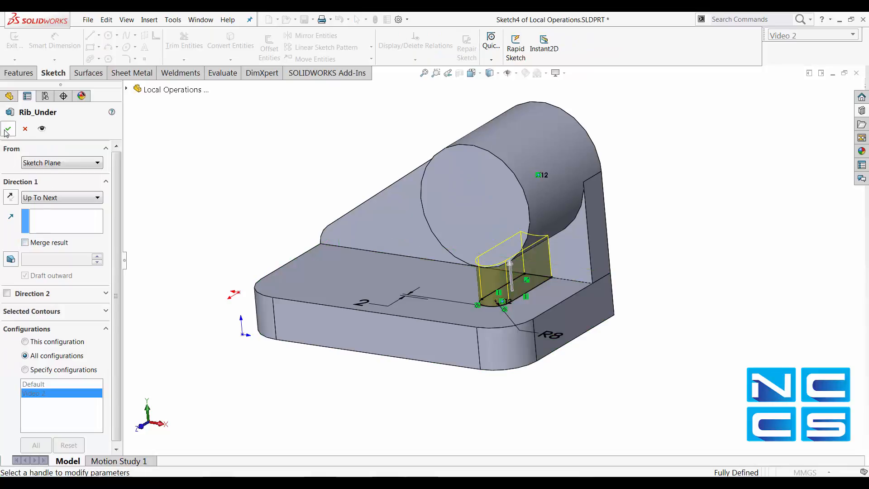
{"action": "left_click", "coordinate": [8, 128]}
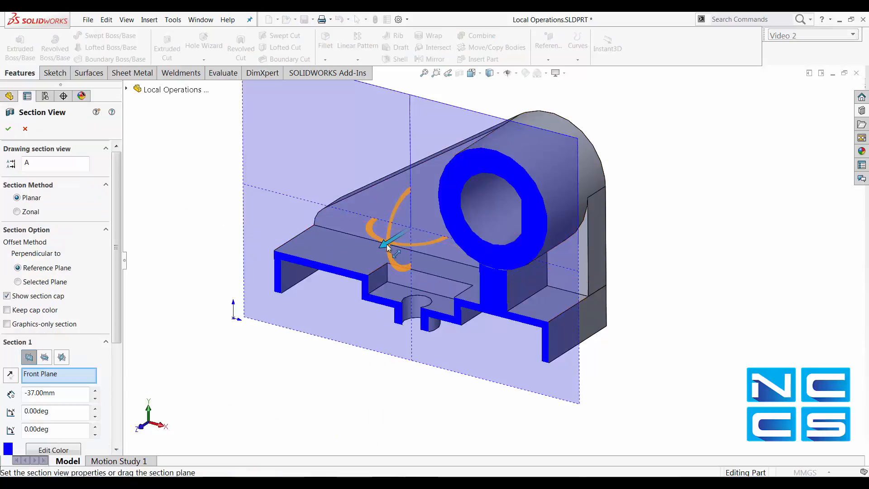
Step: Apply the front-plane section view and inspect the hollow base with solid plate and boss
{"action": "left_click", "coordinate": [7, 128]}
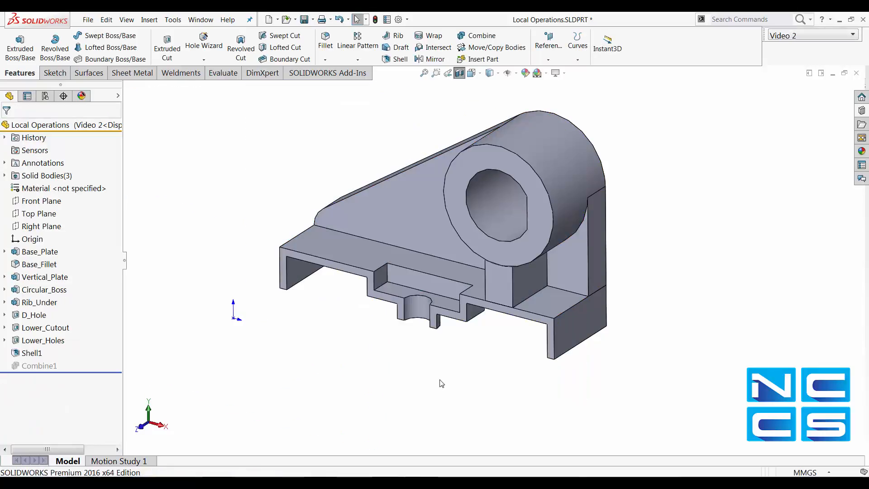
{"action": "left_click", "coordinate": [518, 291]}
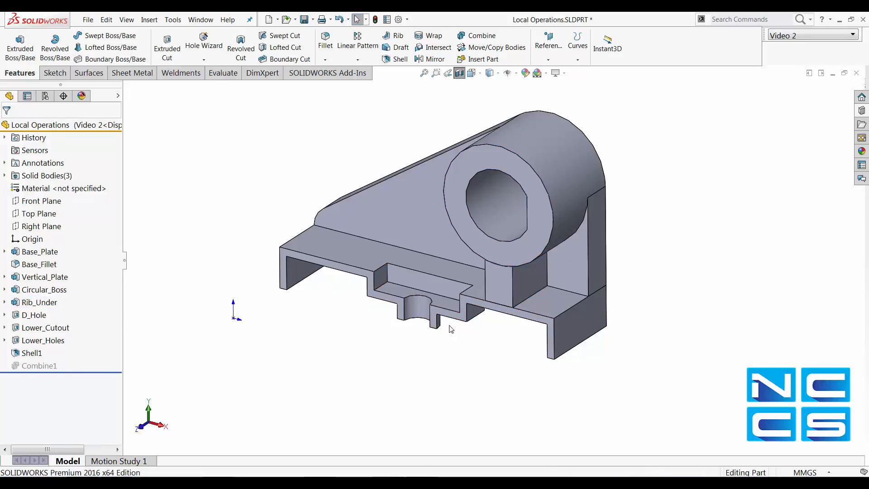
{"action": "left_click", "coordinate": [496, 275]}
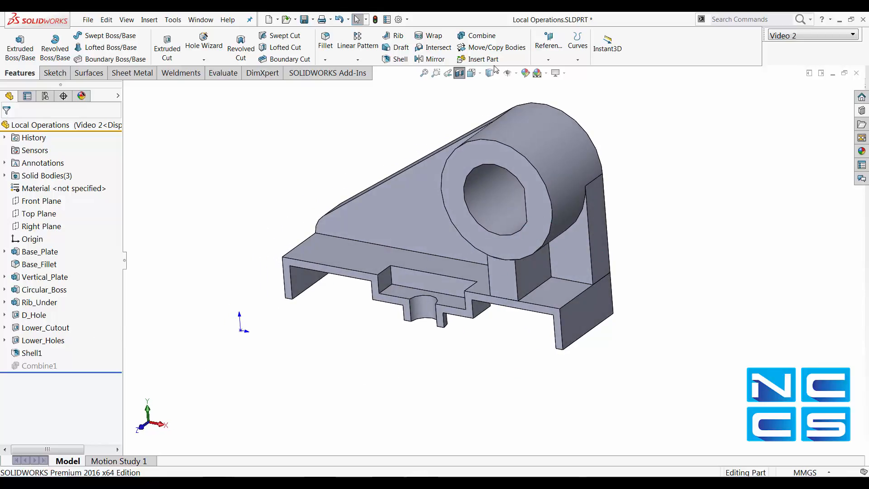
Step: Start a Combine Subtract and expand the flyout tree to pick the main body
{"action": "left_click", "coordinate": [481, 36]}
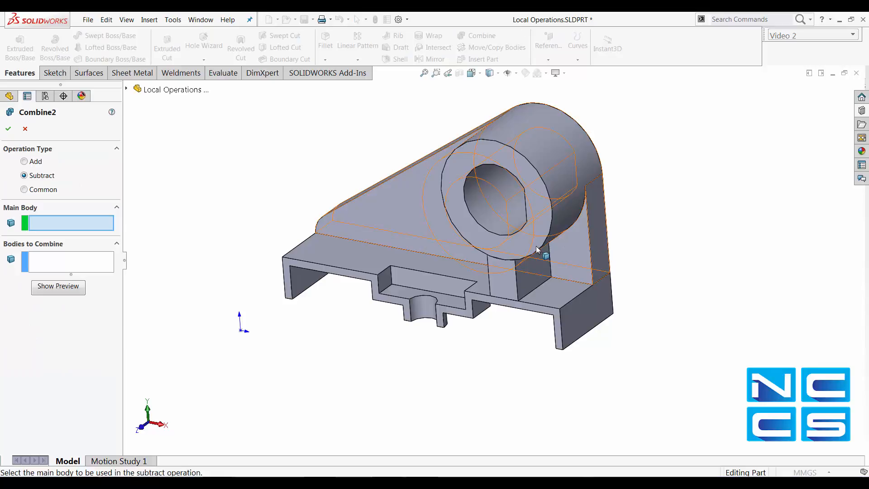
{"action": "left_click", "coordinate": [25, 128]}
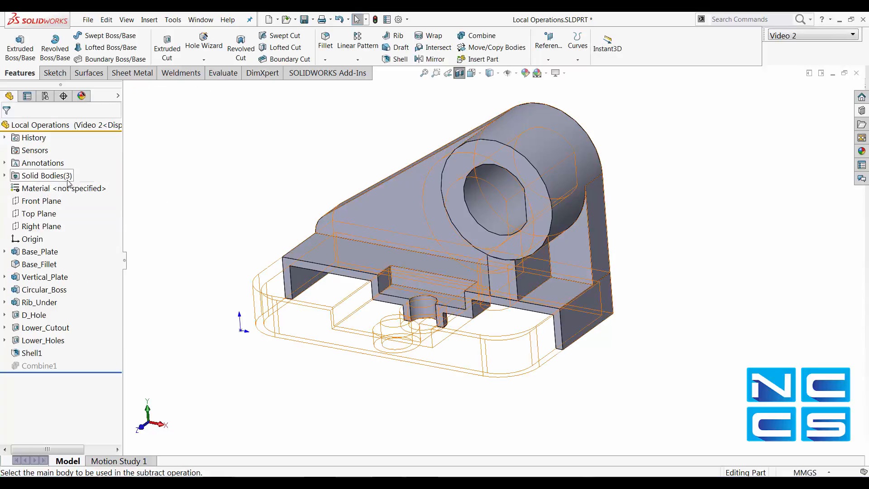